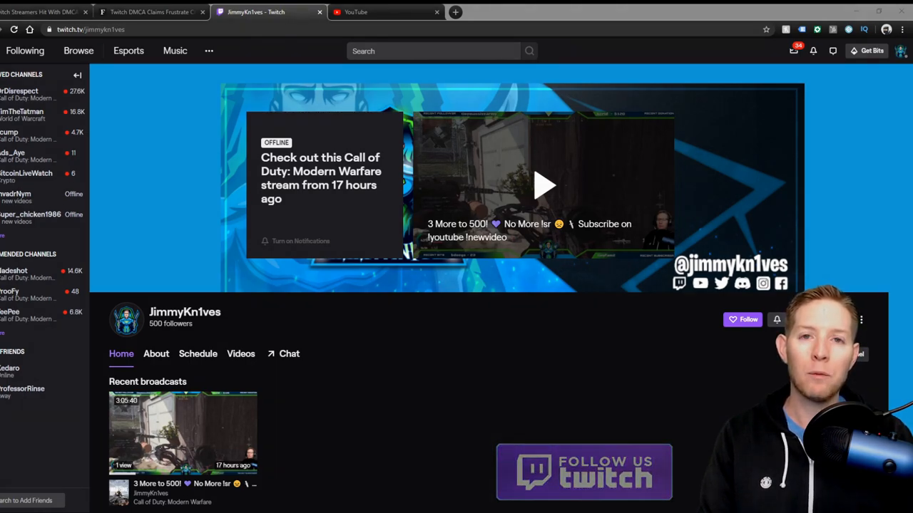
# Step: Show the JimmyKn1ves channel's videos, then switch to the Forbes Twitch DMCA article
pyautogui.click(241, 354)
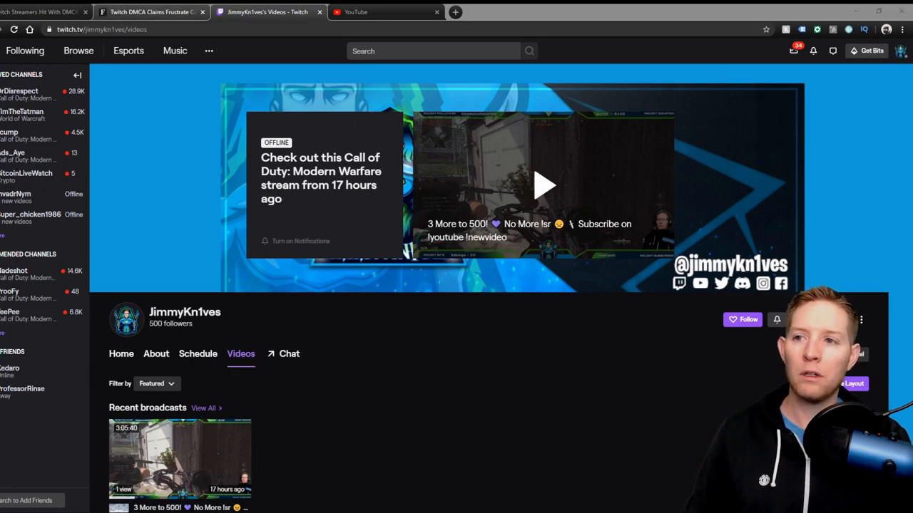
pyautogui.click(150, 12)
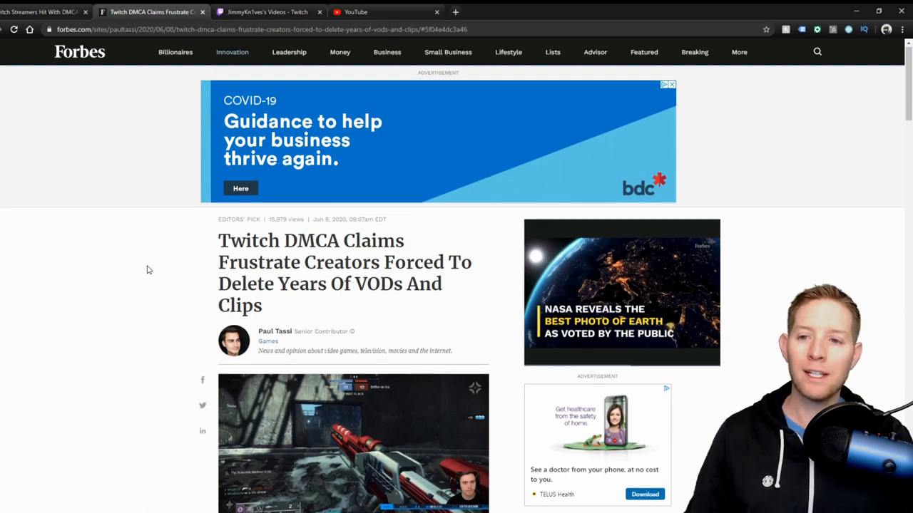
# Step: Read the Forbes DMCA article's opening, then switch to the Essentially Sports article
pyautogui.scroll(-3)
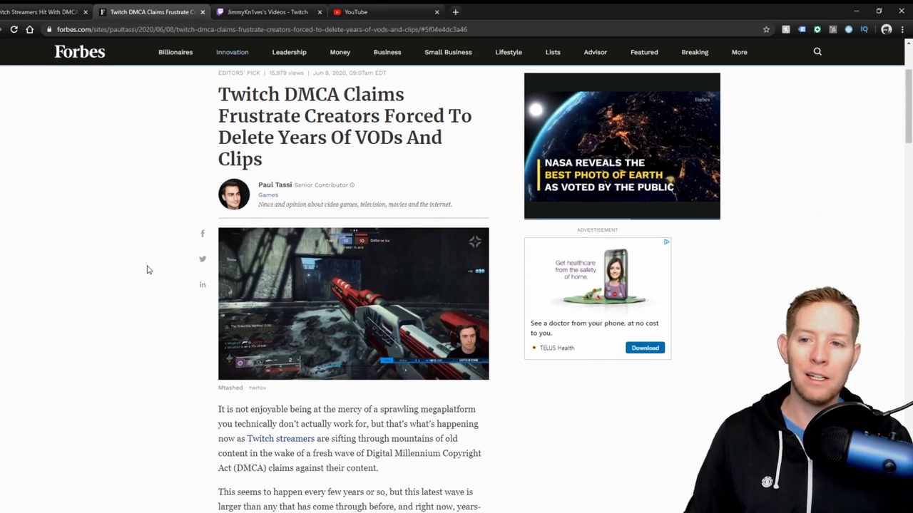
pyautogui.scroll(-3)
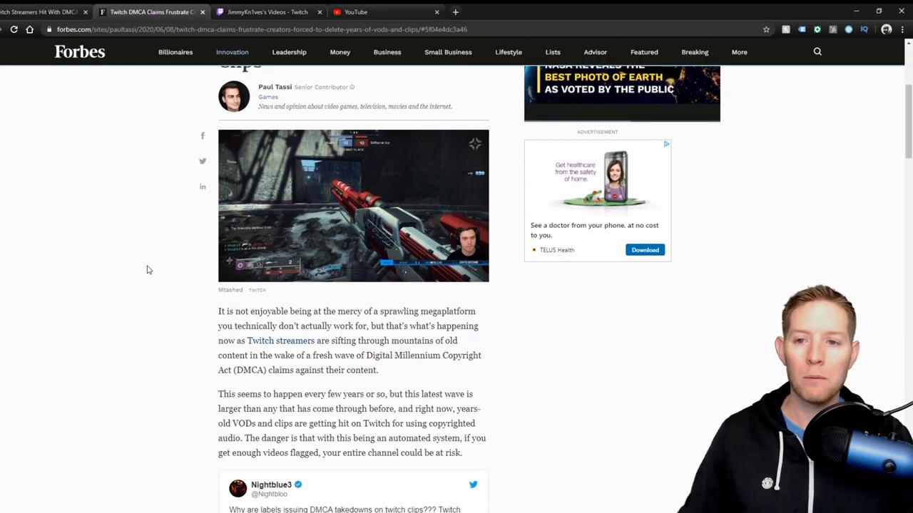
pyautogui.scroll(-3)
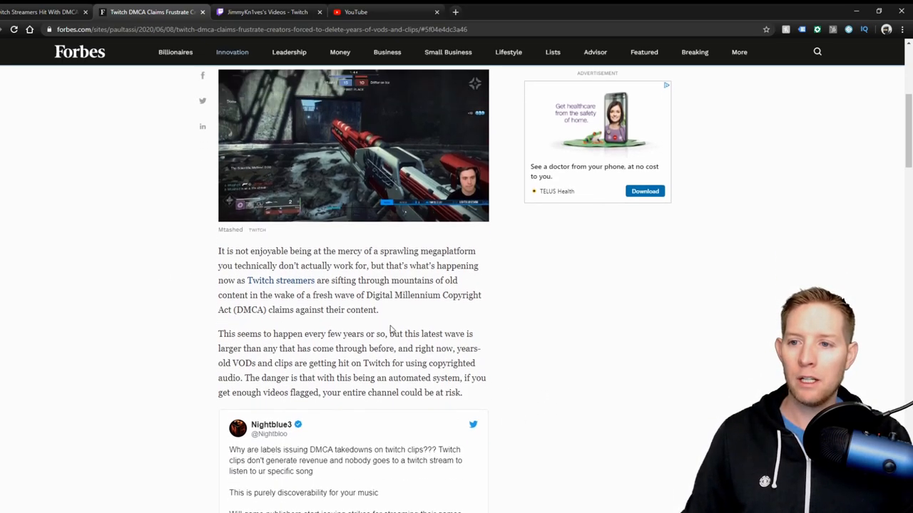
pyautogui.scroll(-3)
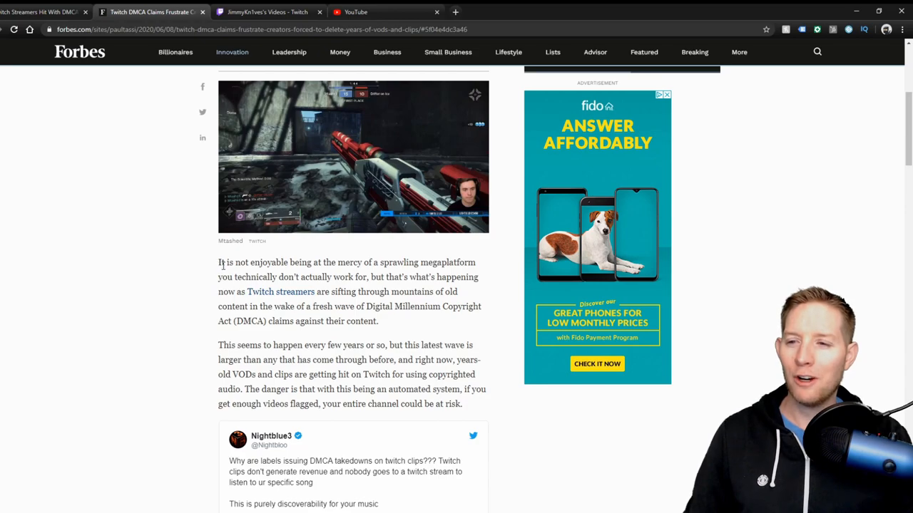
pyautogui.moveTo(308, 276)
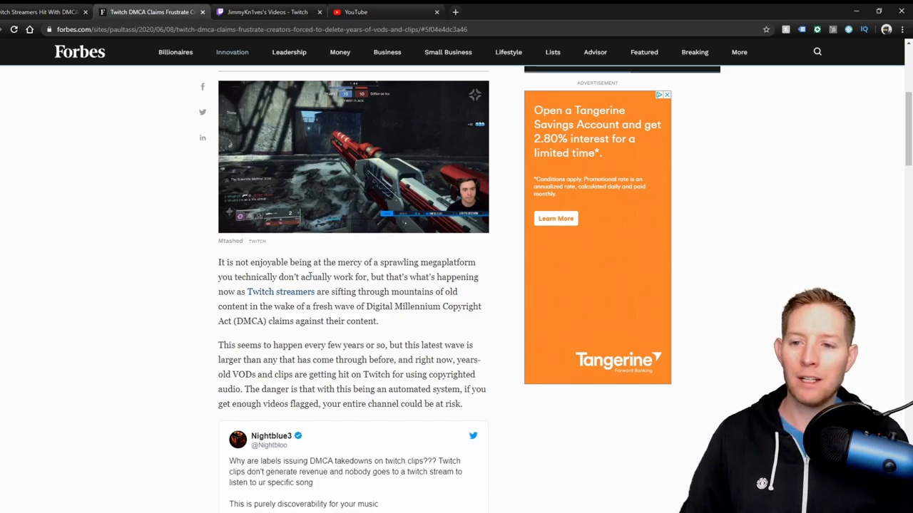
pyautogui.scroll(-3)
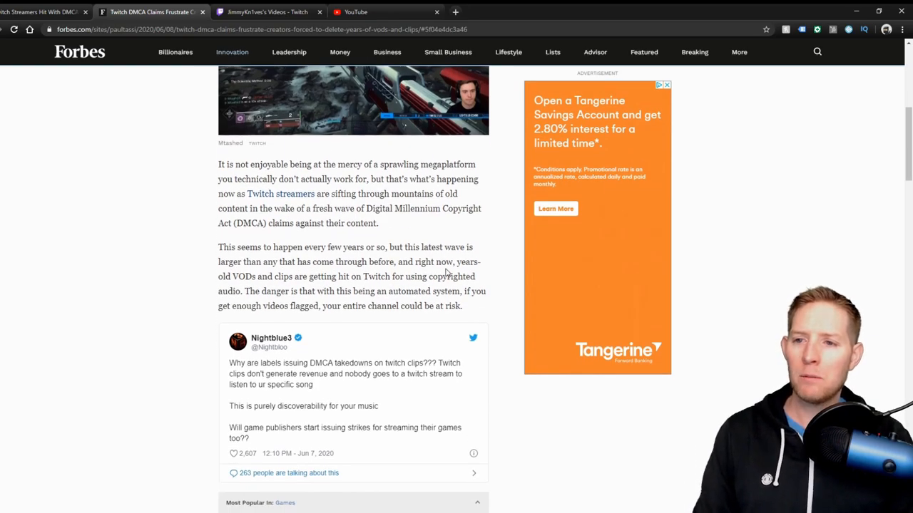
pyautogui.moveTo(325, 259)
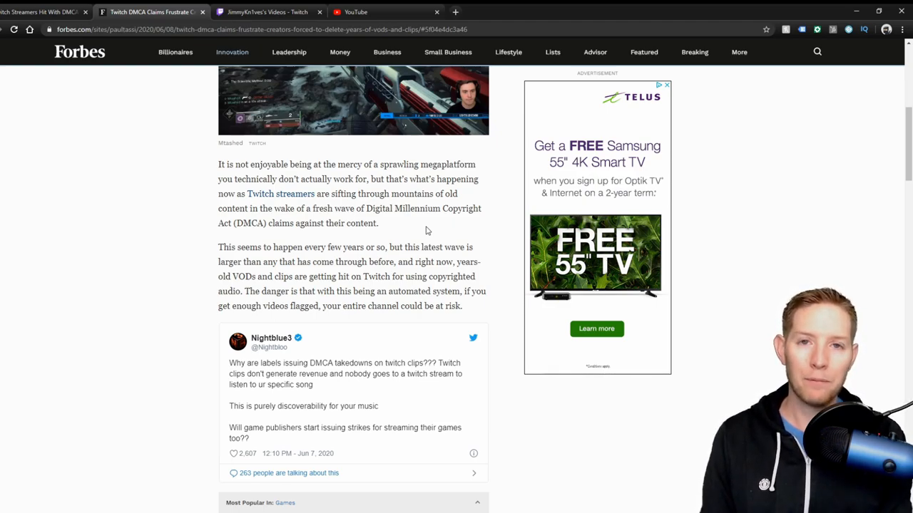
pyautogui.moveTo(451, 231)
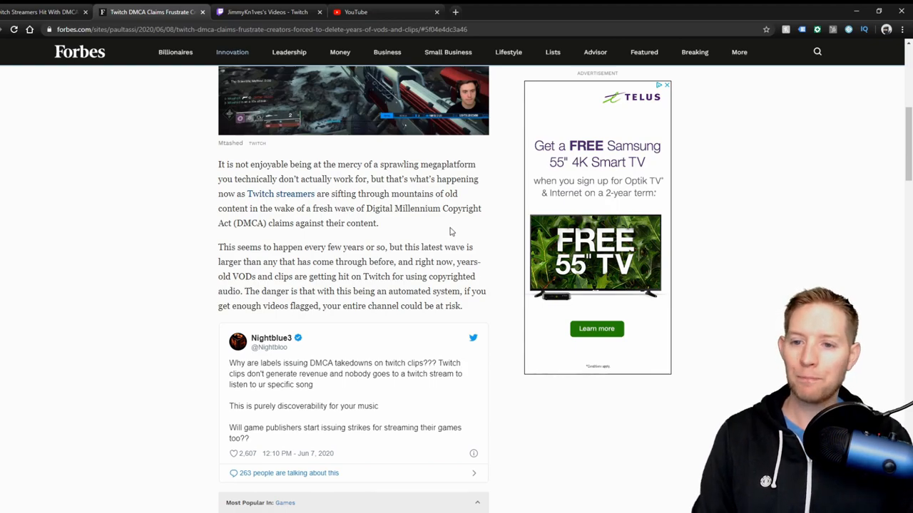
pyautogui.scroll(-3)
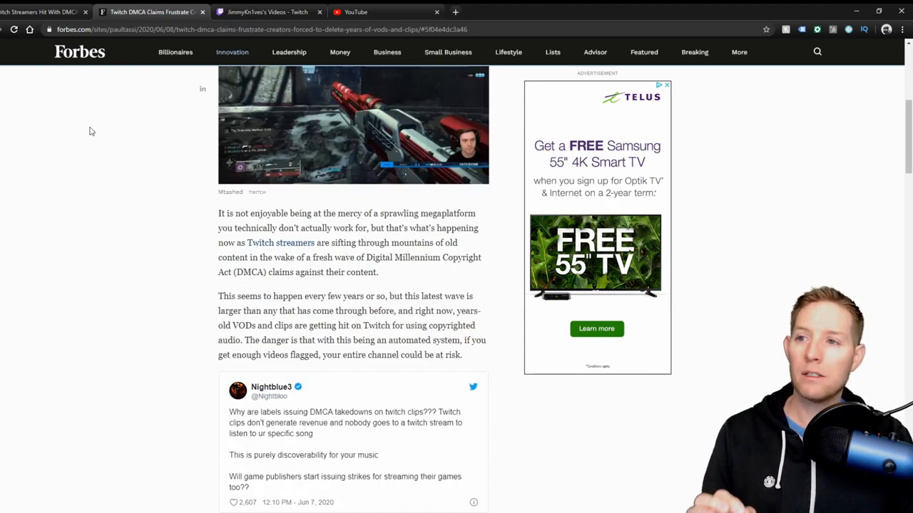
pyautogui.click(43, 11)
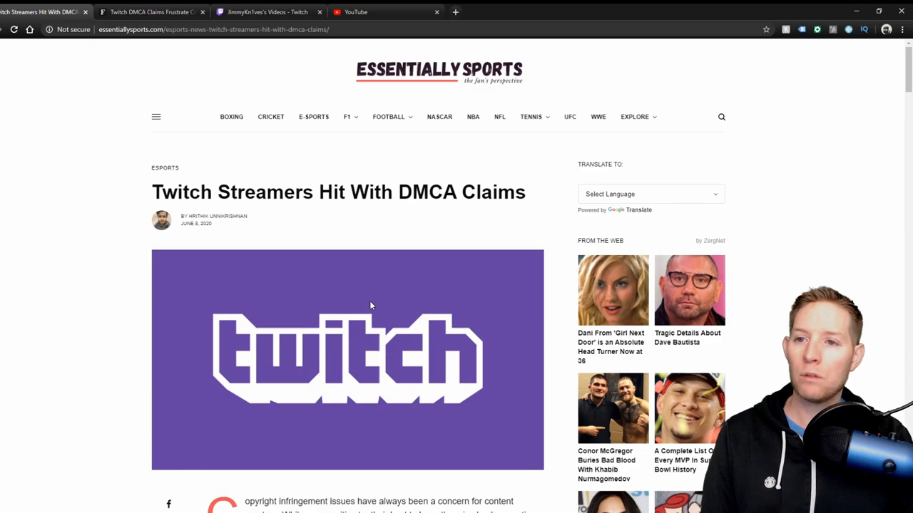
pyautogui.scroll(-3)
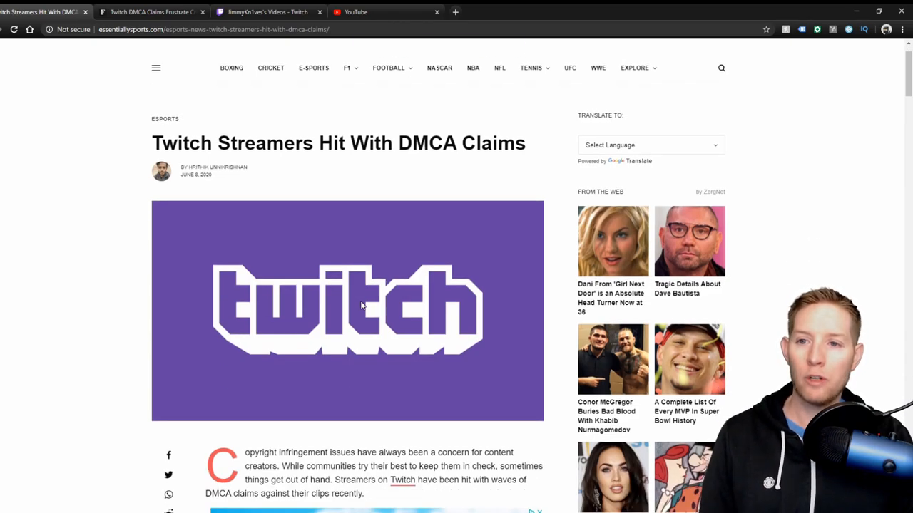
pyautogui.scroll(-3)
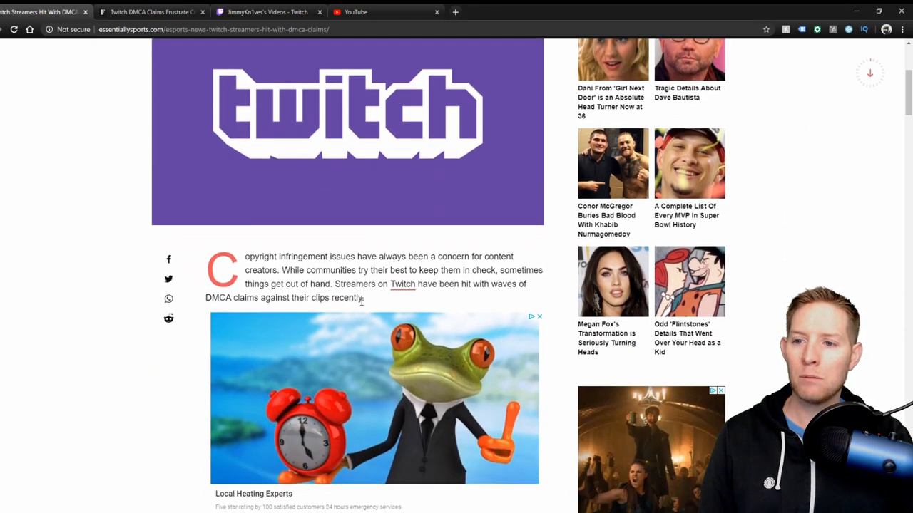
pyautogui.scroll(-3)
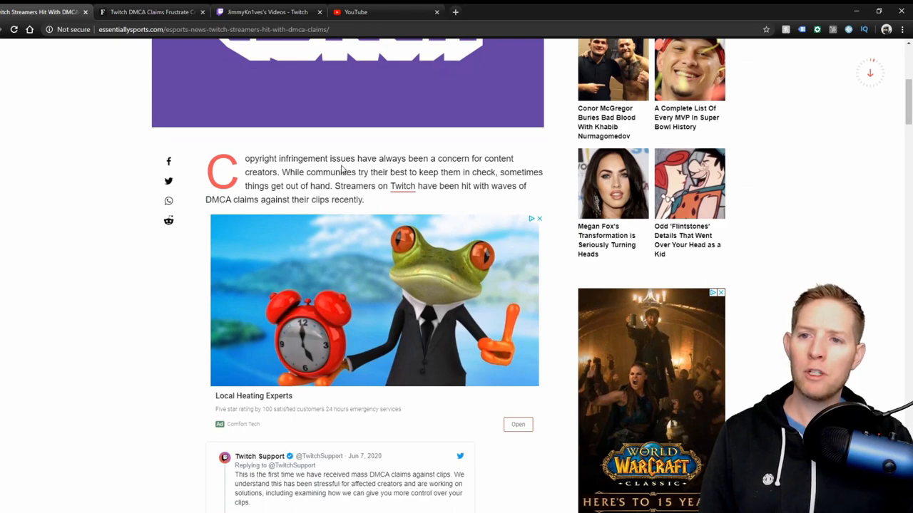
pyautogui.moveTo(395, 168)
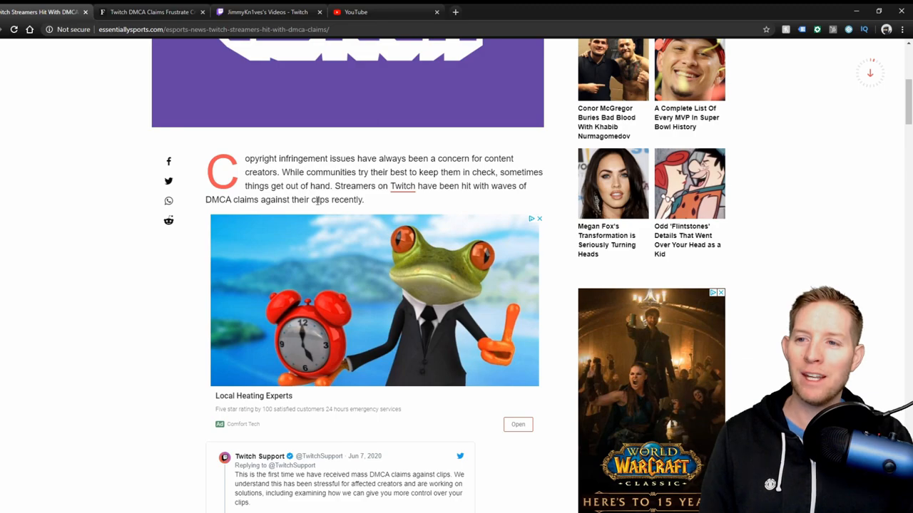
pyautogui.scroll(-3)
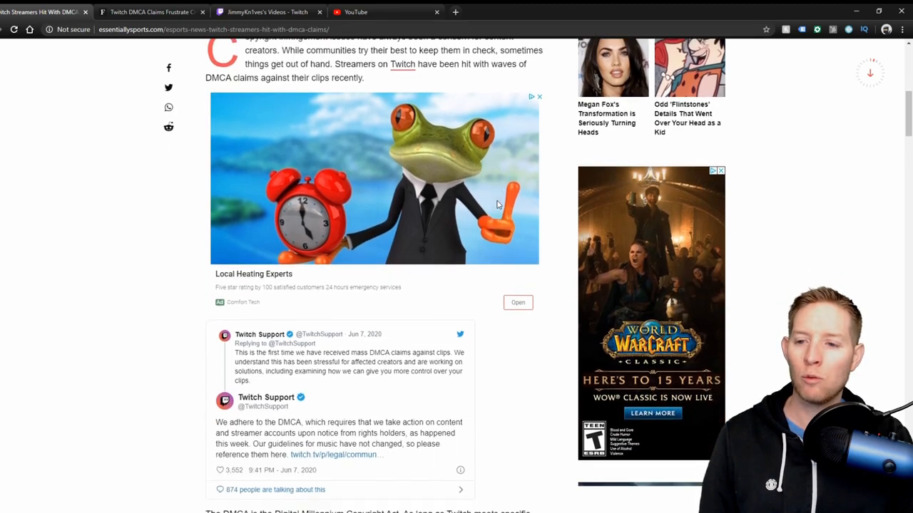
pyautogui.scroll(-3)
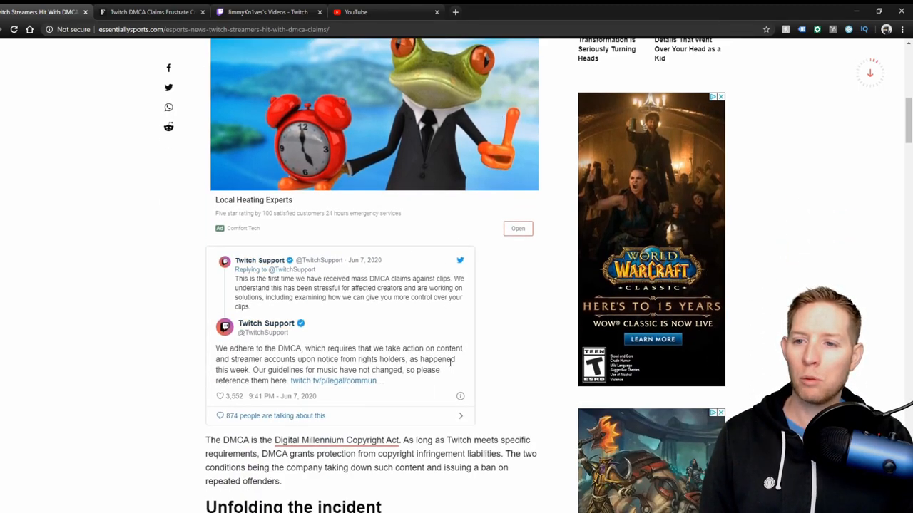
pyautogui.scroll(-3)
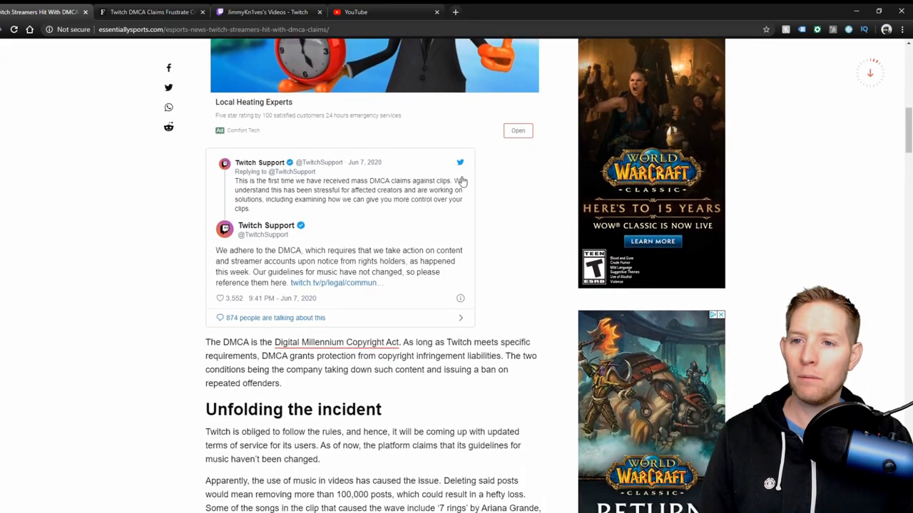
pyautogui.moveTo(494, 225)
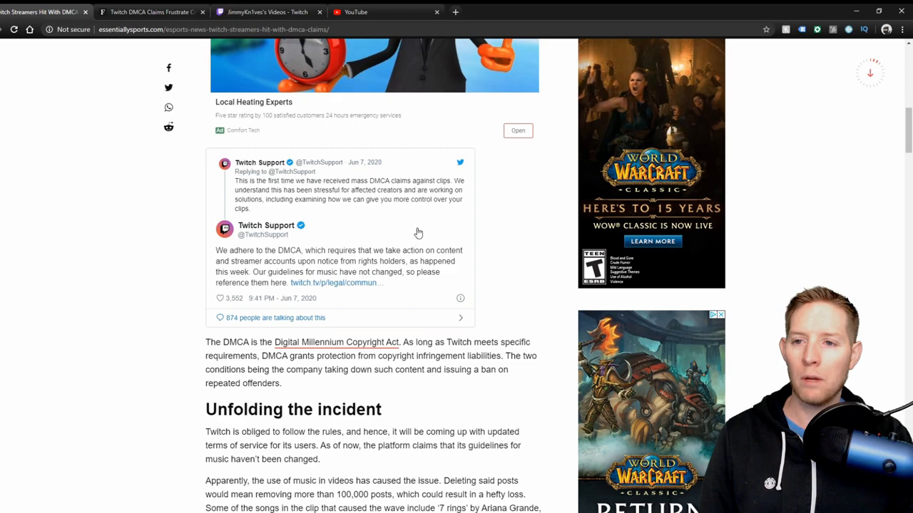
pyautogui.moveTo(498, 242)
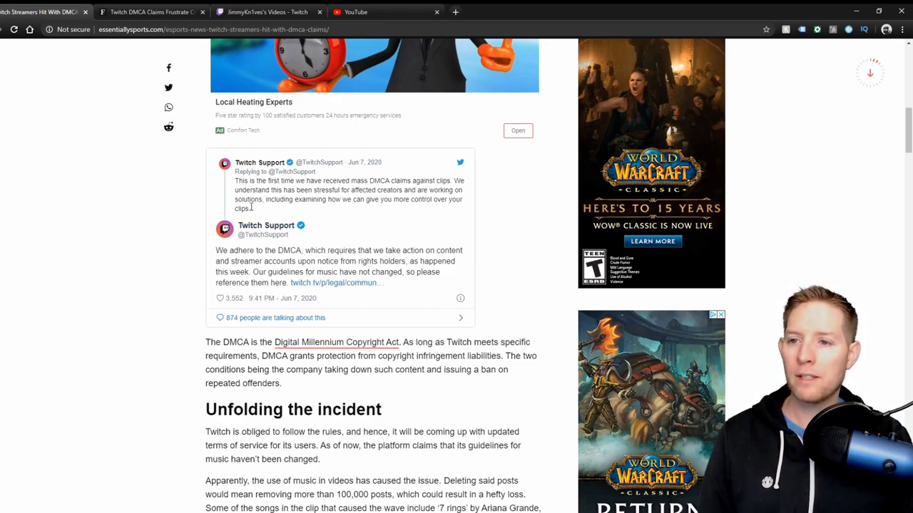
pyautogui.moveTo(509, 232)
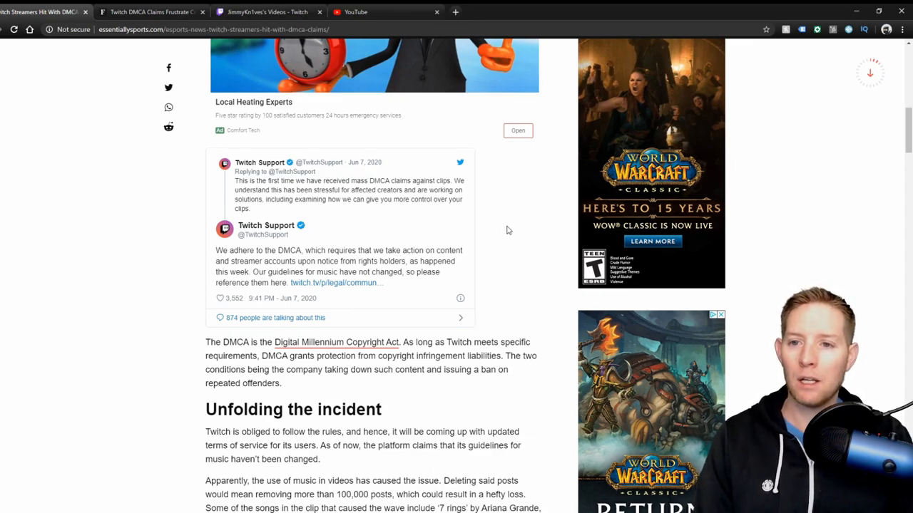
pyautogui.moveTo(478, 229)
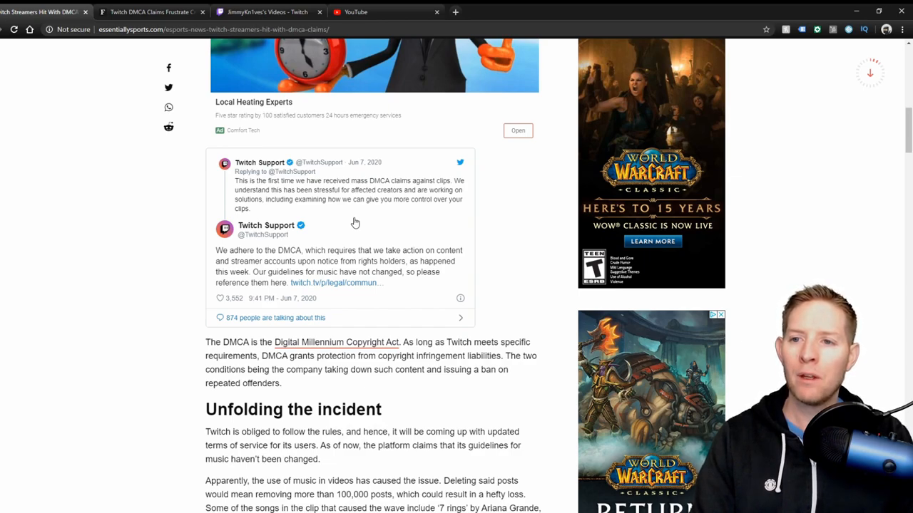
pyautogui.moveTo(362, 219)
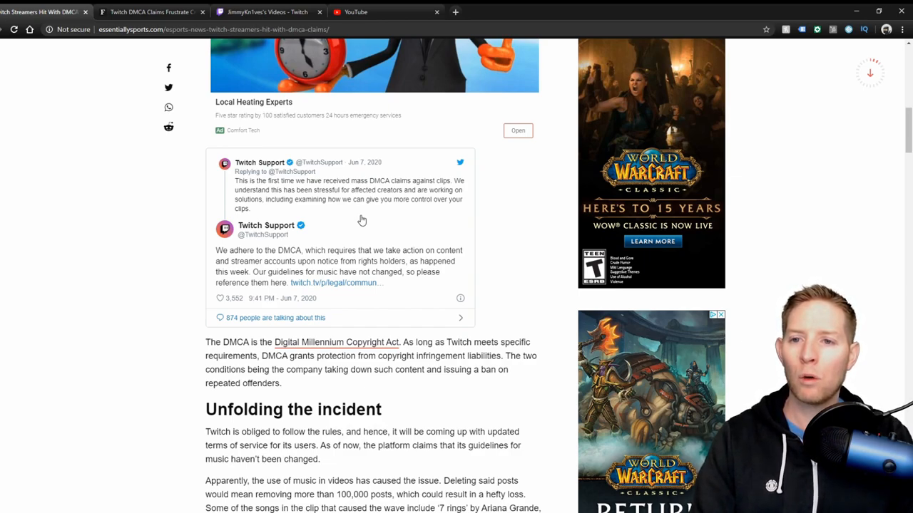
pyautogui.scroll(-3)
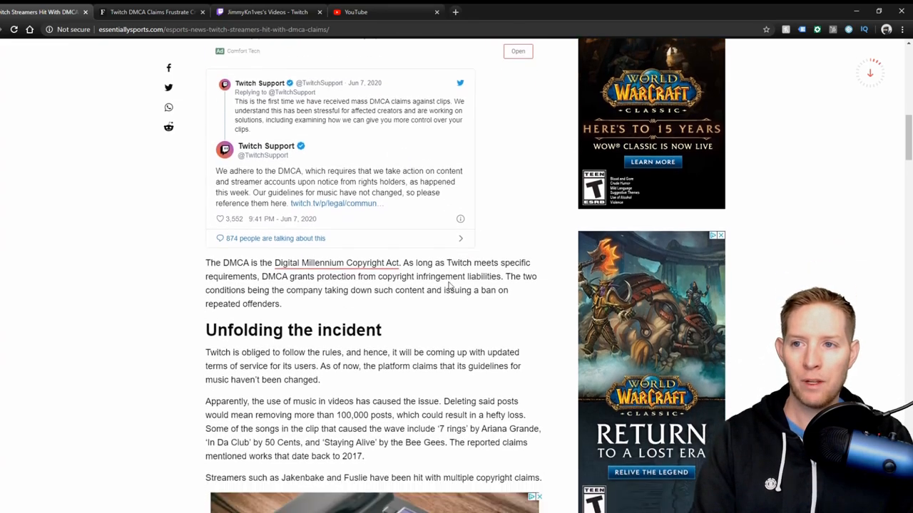
pyautogui.scroll(3)
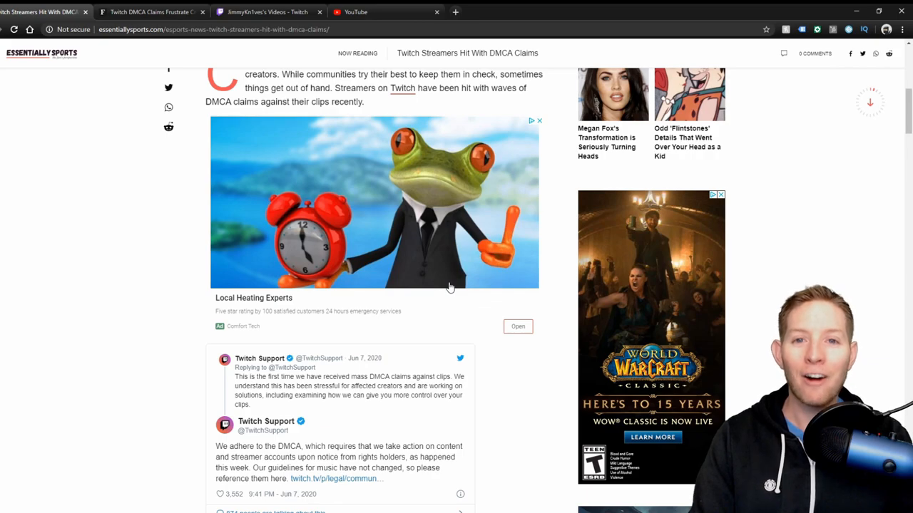
pyautogui.scroll(3)
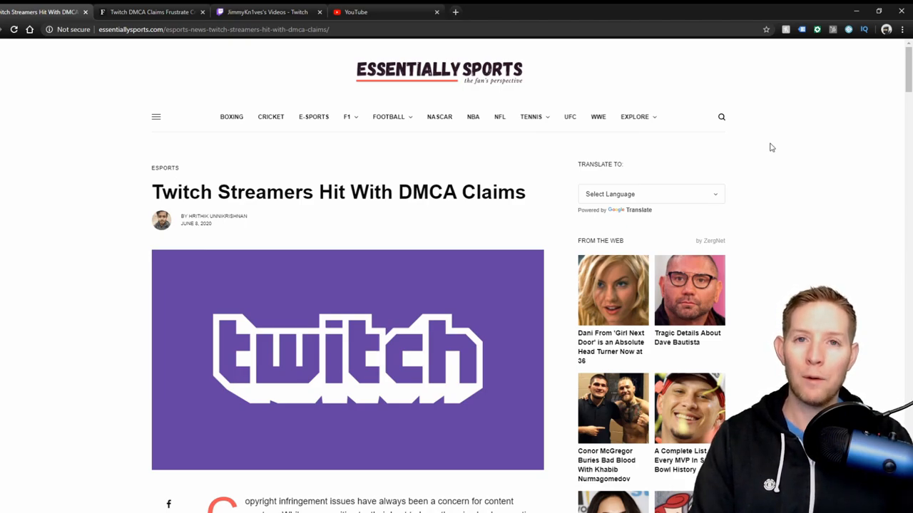
pyautogui.click(385, 12)
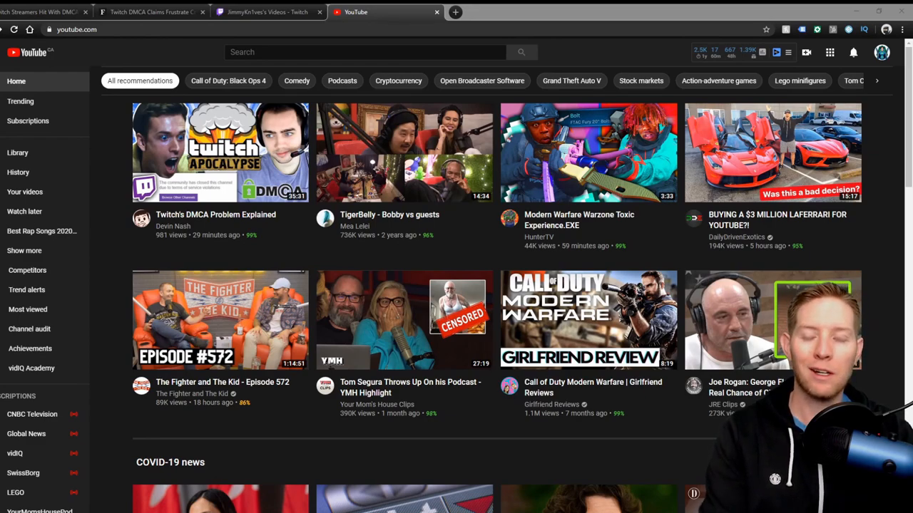
# Step: Search YouTube for 'streambeats' using the 'stream beats harris heller' suggestion
pyautogui.click(364, 52)
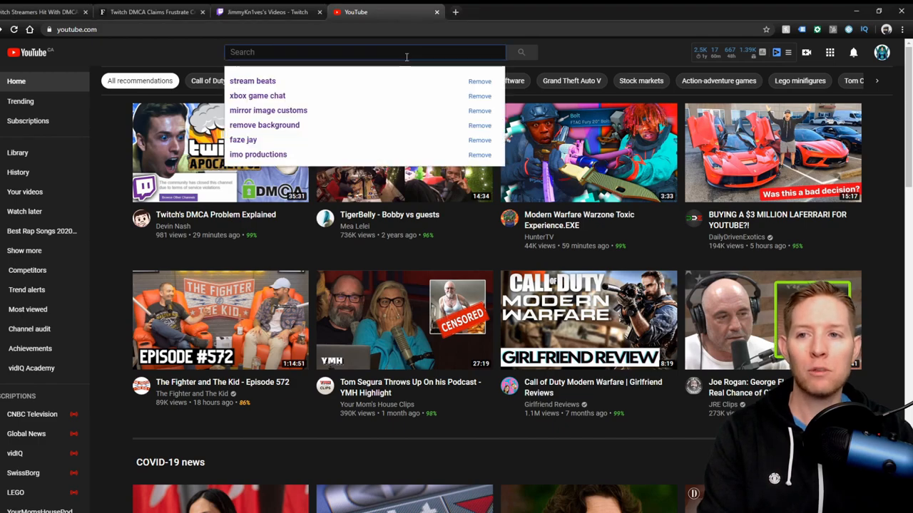
pyautogui.write('streambeat')
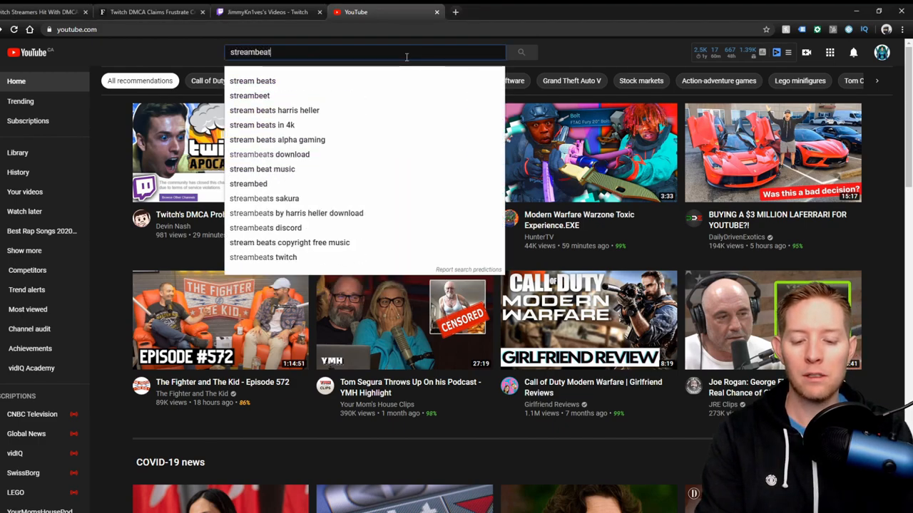
pyautogui.write('s')
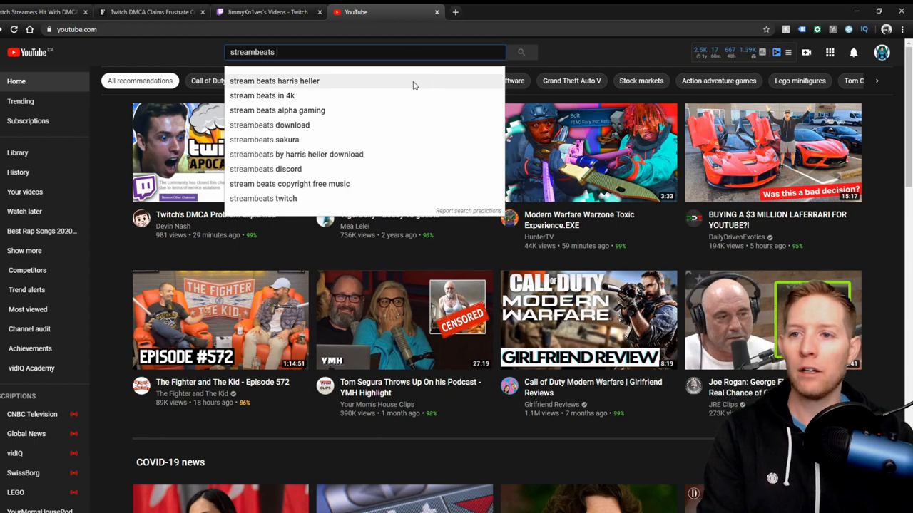
pyautogui.click(273, 81)
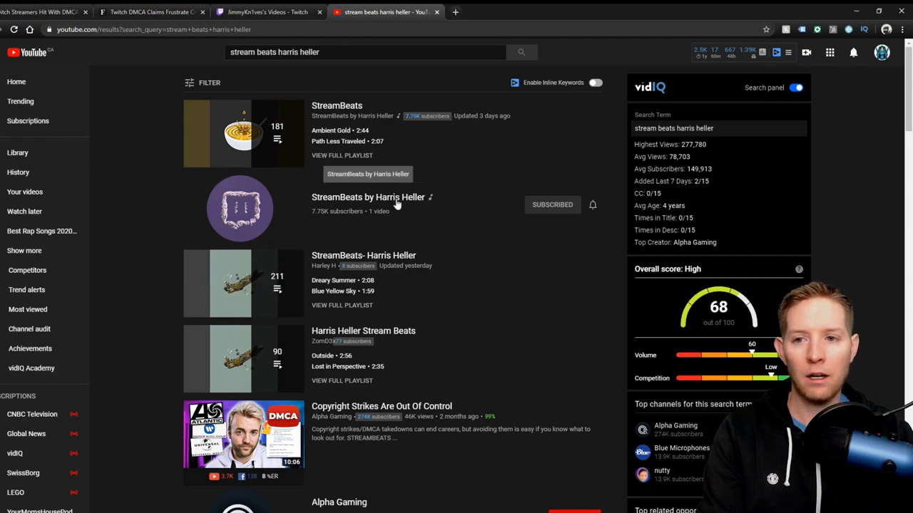
# Step: Open the StreamBeats by Harris Heller channel and browse its music videos and albums
pyautogui.click(367, 197)
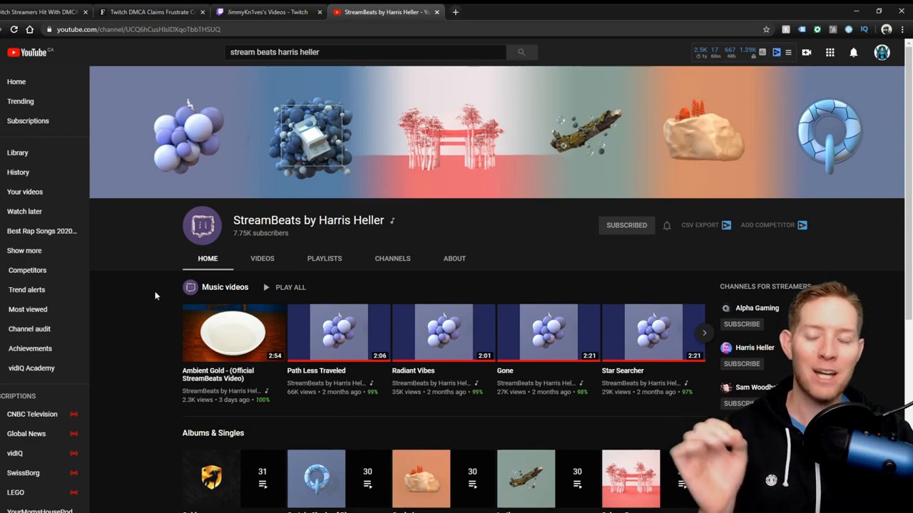
pyautogui.moveTo(146, 312)
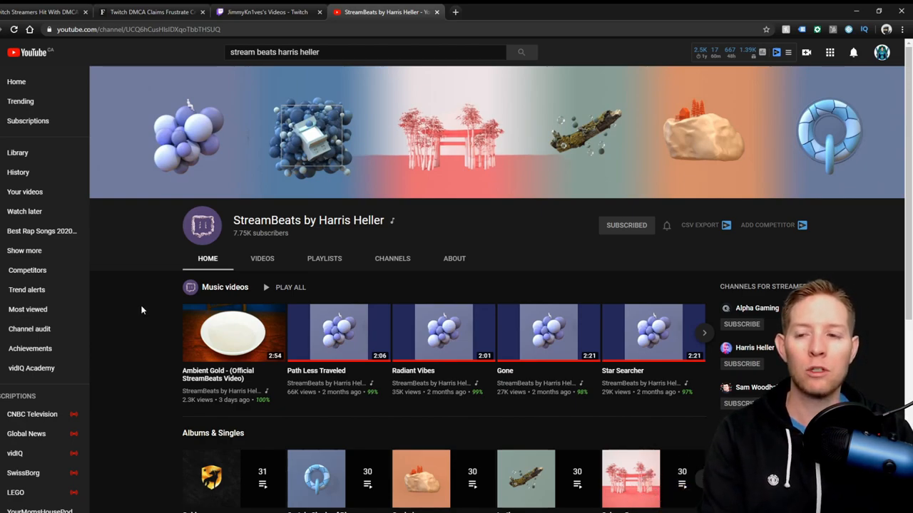
pyautogui.scroll(-3)
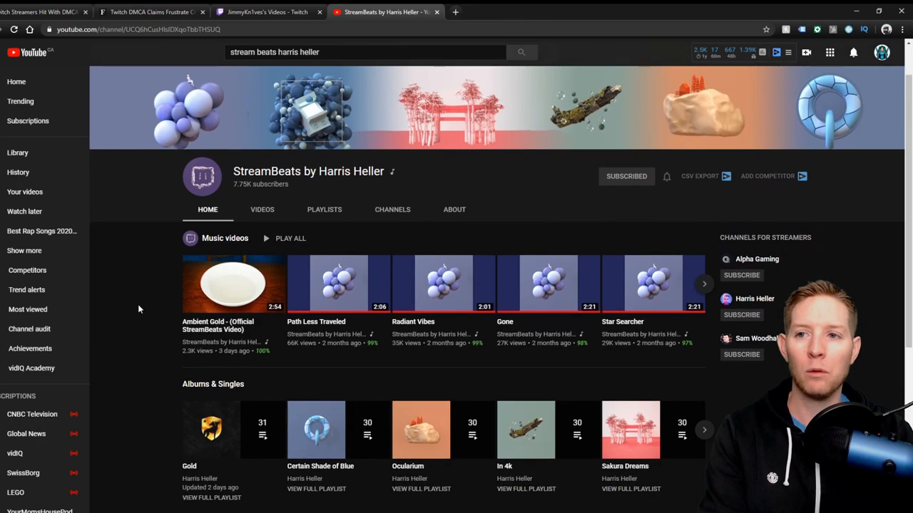
pyautogui.scroll(-3)
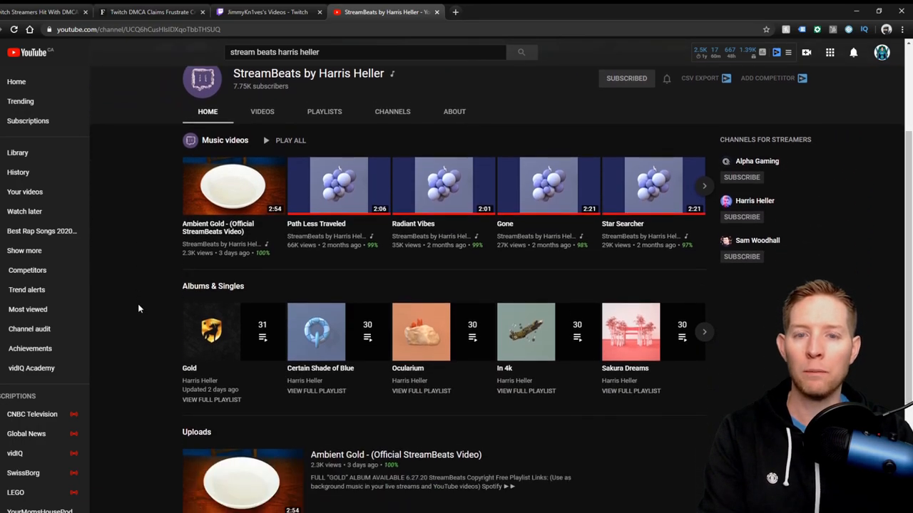
pyautogui.scroll(3)
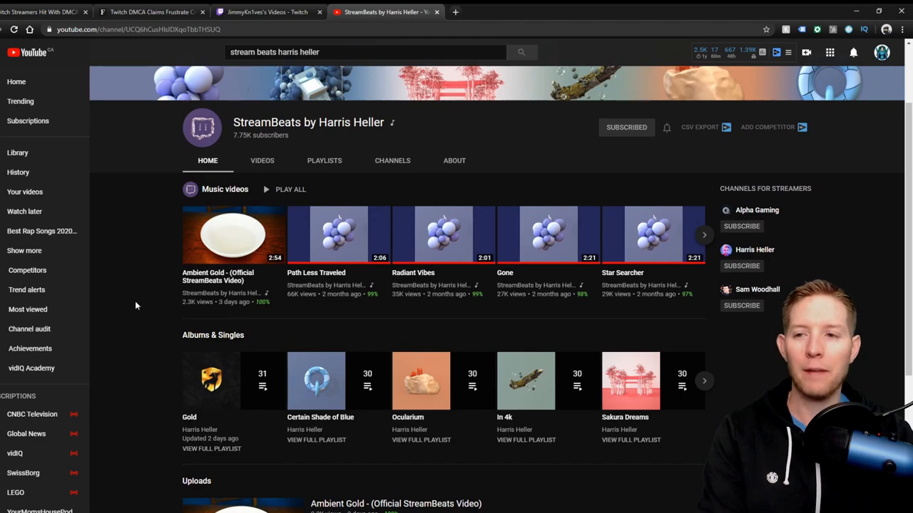
pyautogui.scroll(-3)
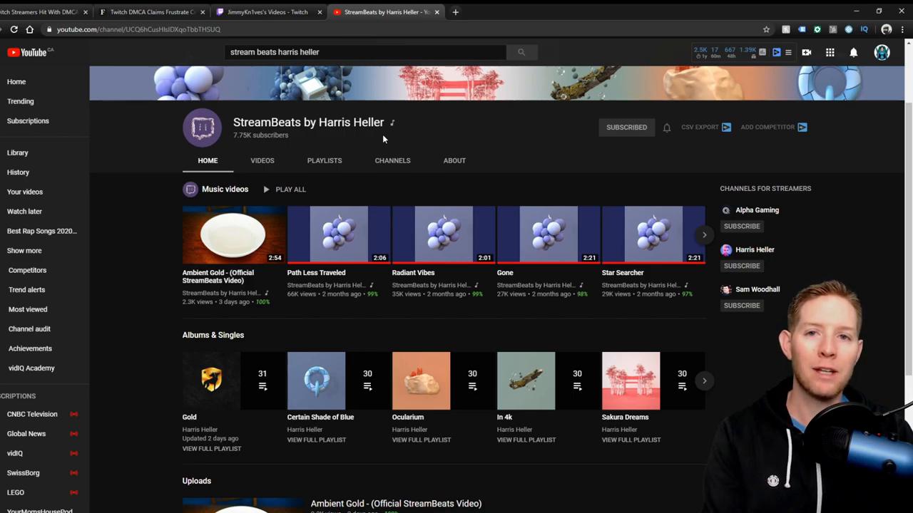
pyautogui.moveTo(392, 164)
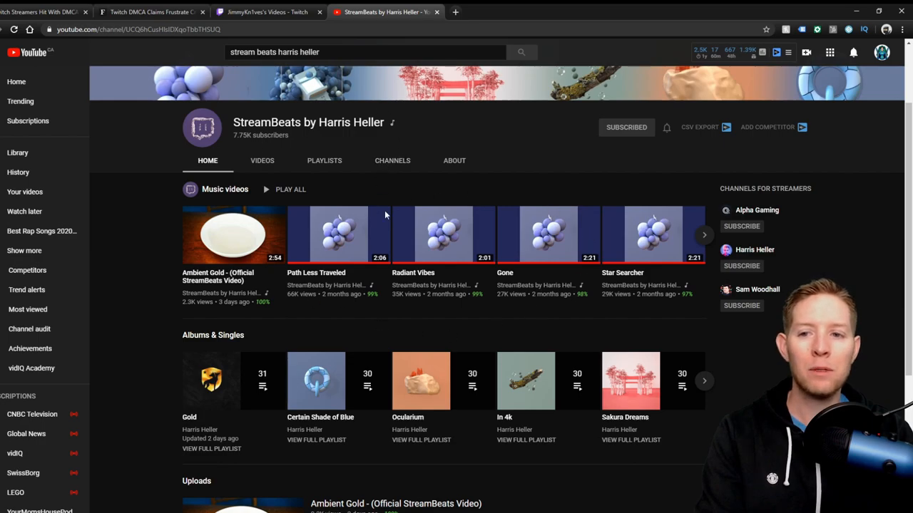
pyautogui.moveTo(480, 241)
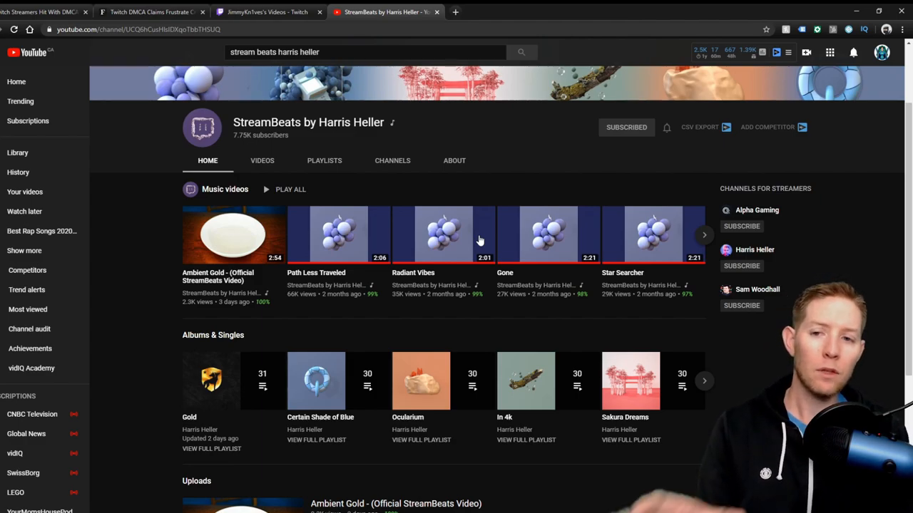
pyautogui.moveTo(446, 294)
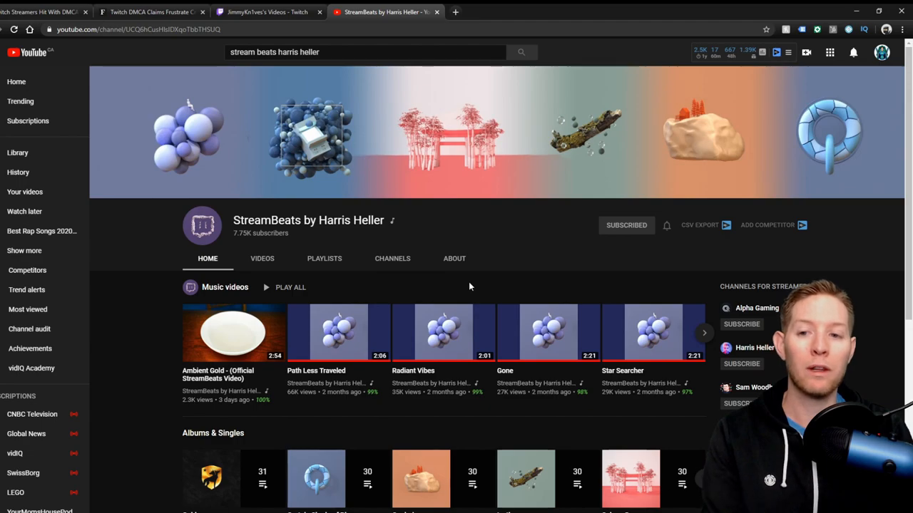
pyautogui.moveTo(467, 252)
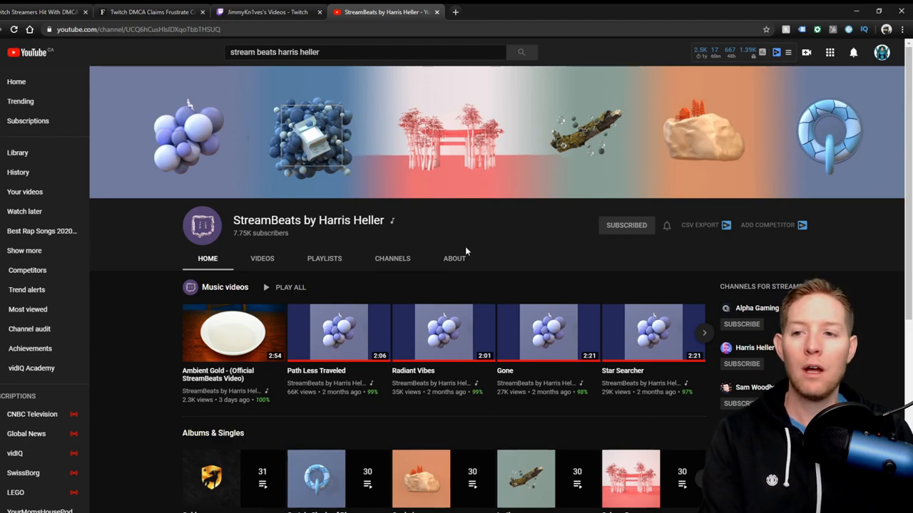
pyautogui.moveTo(492, 221)
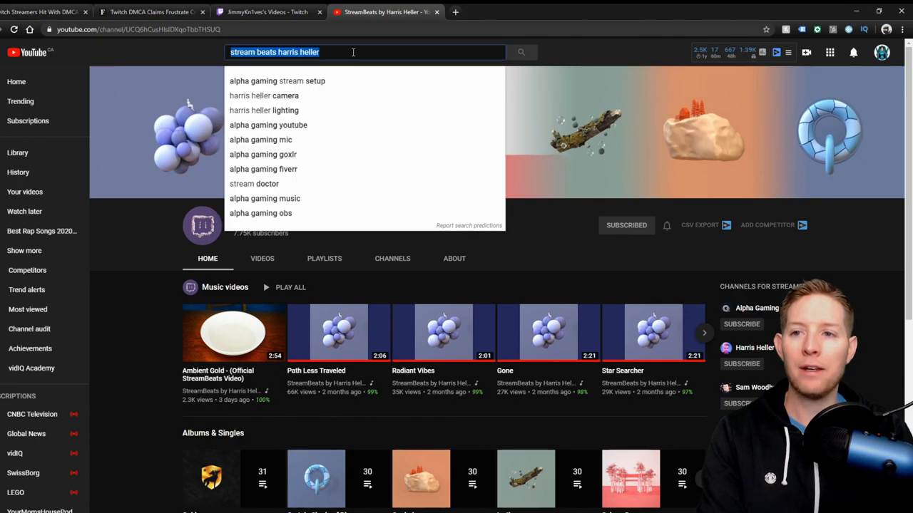
pyautogui.moveTo(414, 67)
pyautogui.write('ncs')
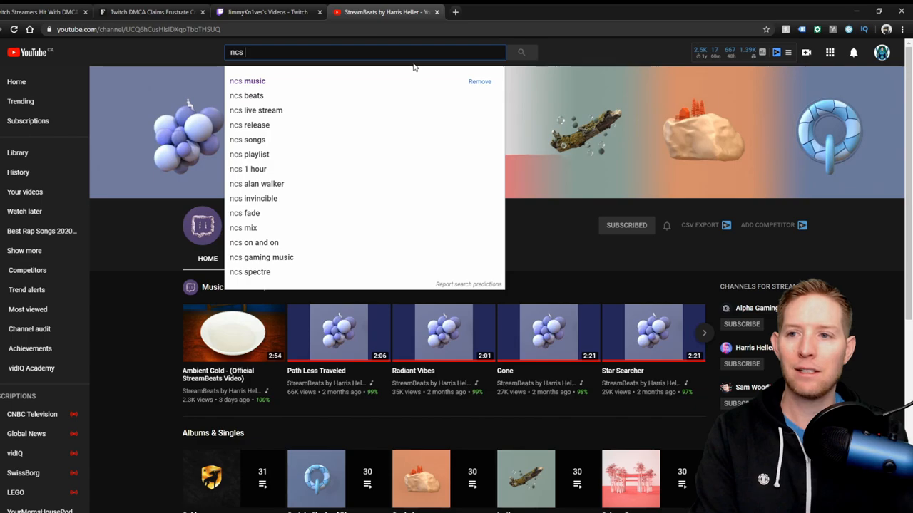
# Step: Choose the 'ncs music' search suggestion
pyautogui.click(254, 81)
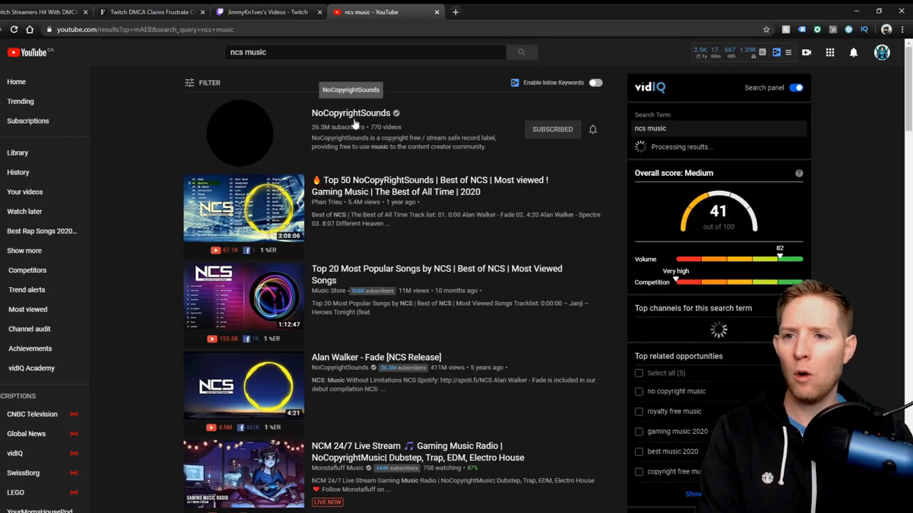
# Step: Open the NoCopyrightSounds channel and scroll through its featured release and uploads
pyautogui.click(350, 113)
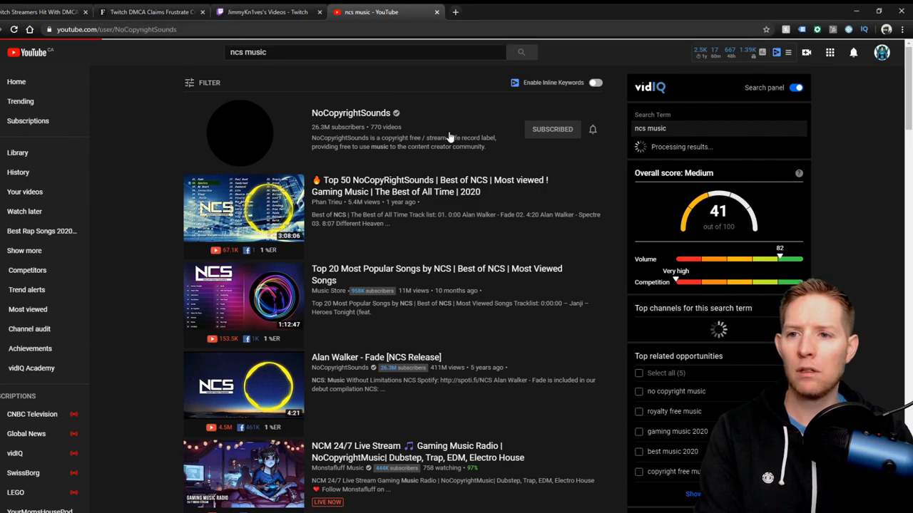
pyautogui.click(350, 113)
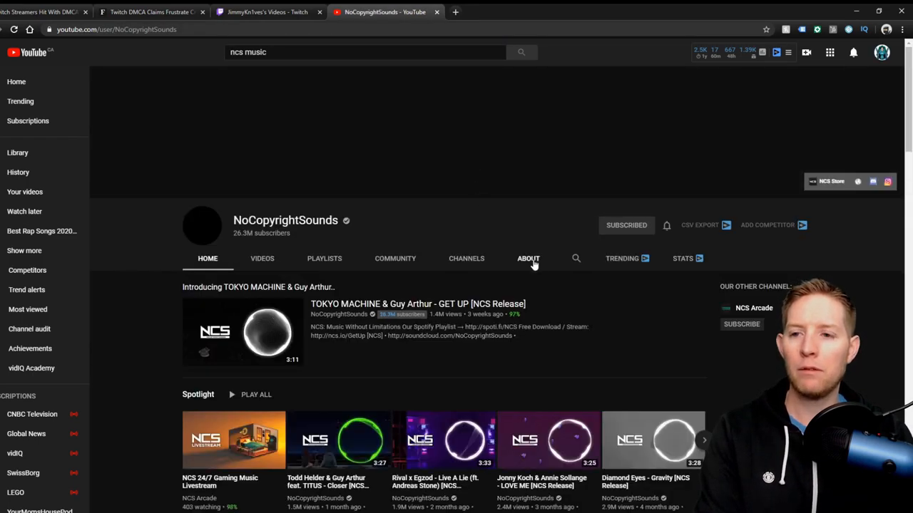
pyautogui.moveTo(520, 251)
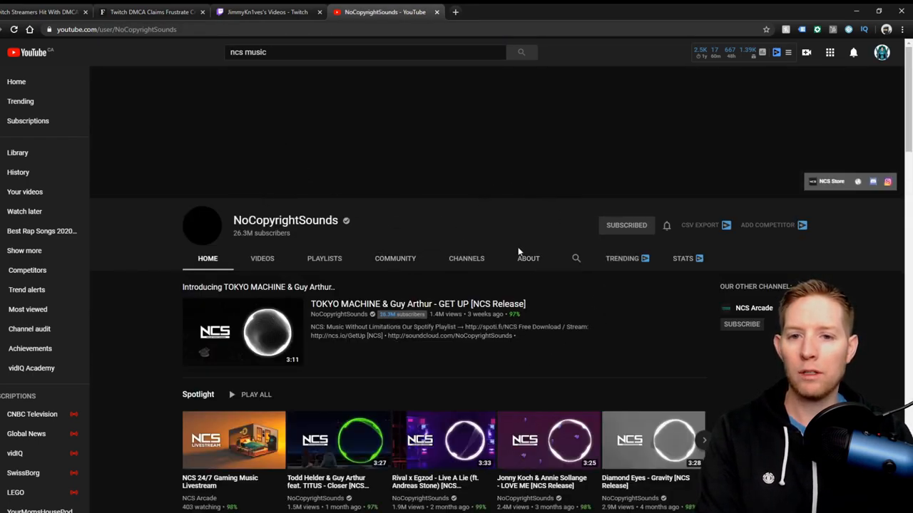
pyautogui.scroll(-3)
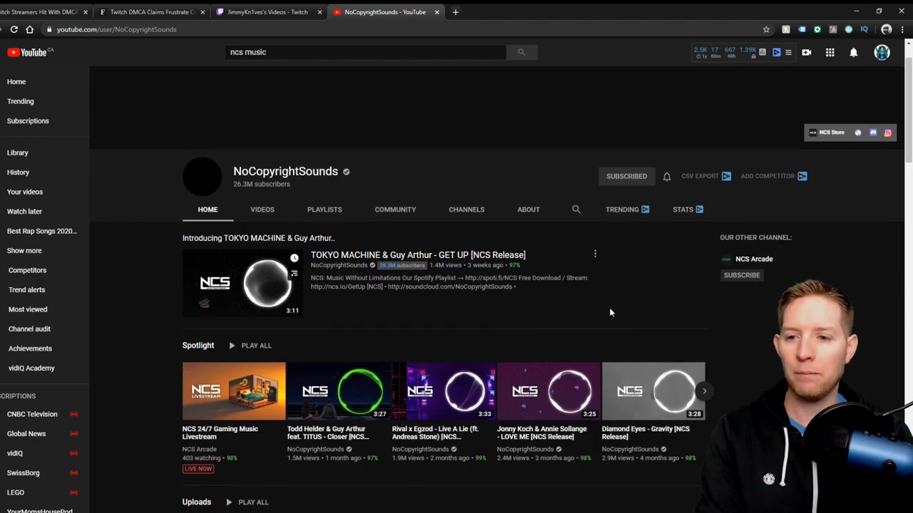
pyautogui.scroll(-3)
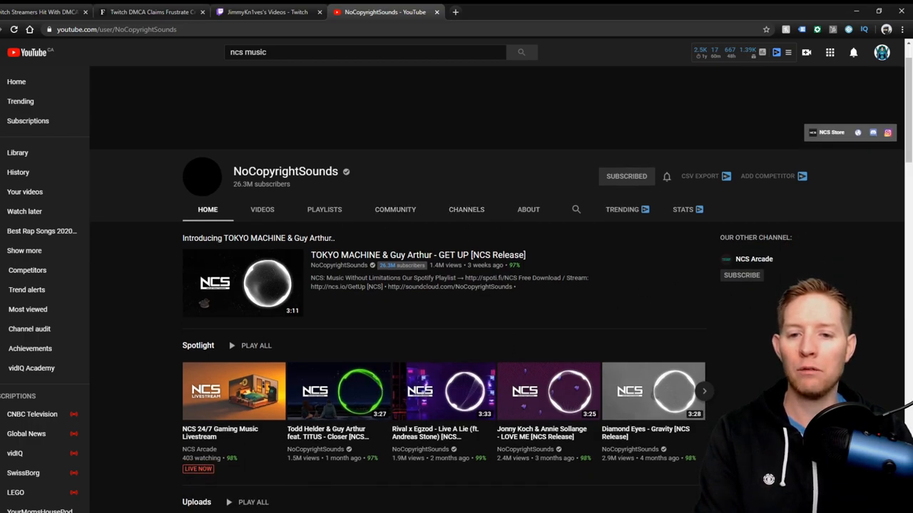
pyautogui.moveTo(653, 324)
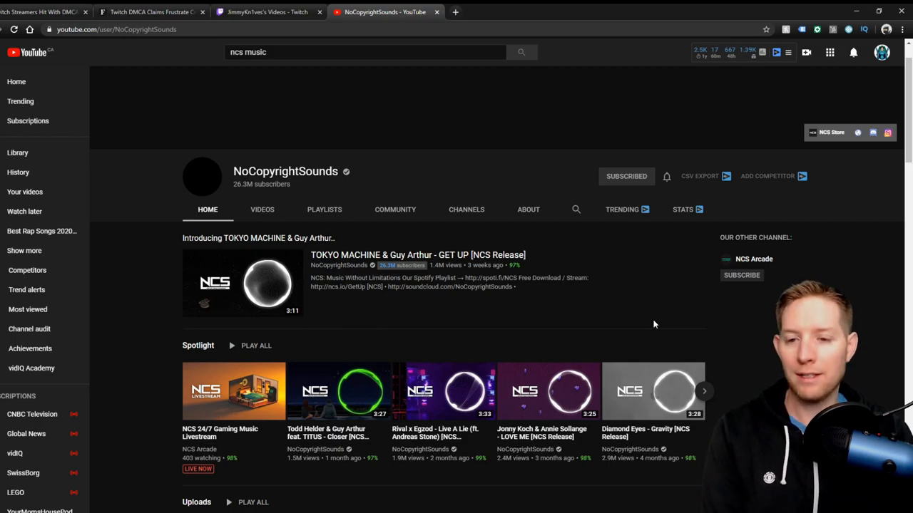
pyautogui.moveTo(769, 361)
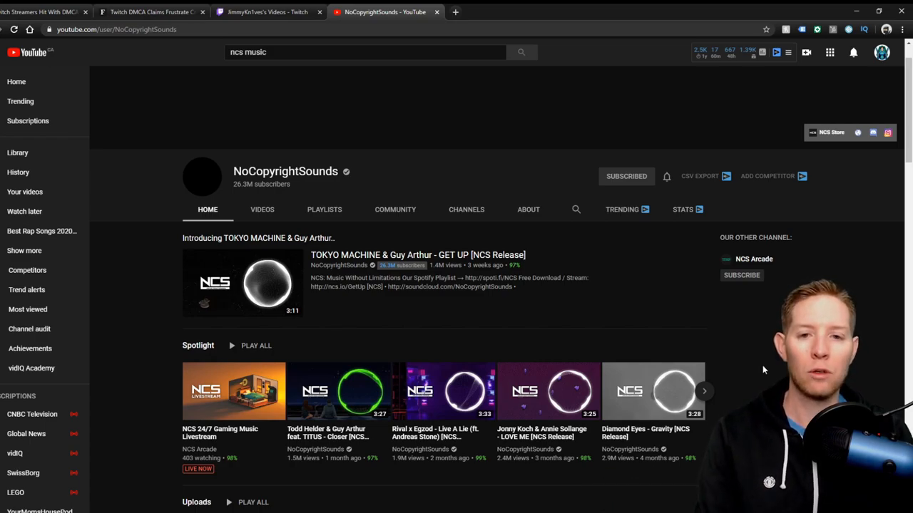
pyautogui.scroll(-3)
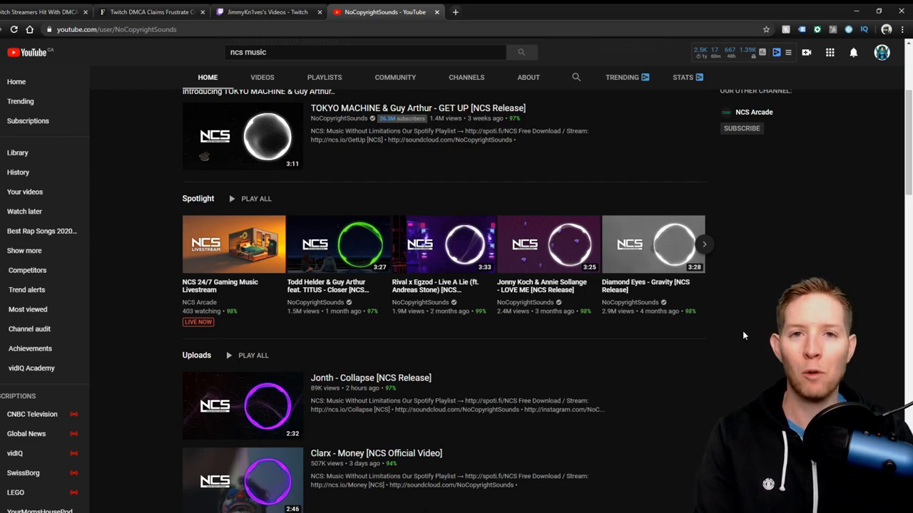
pyautogui.scroll(3)
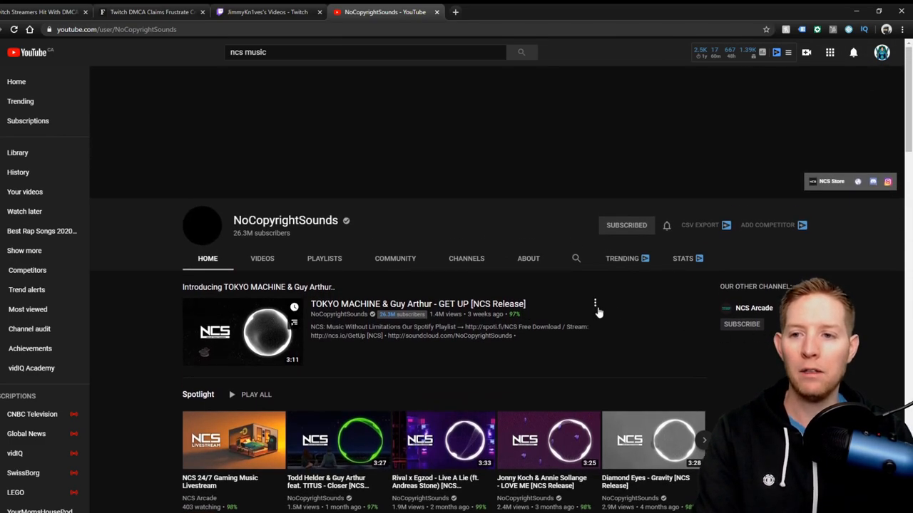